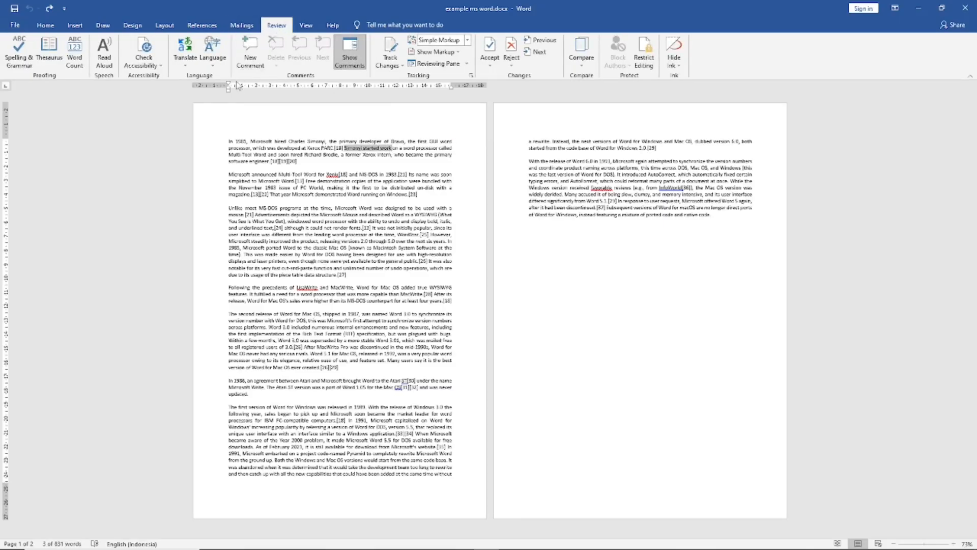
# Add comments on 'Simonyi started work' and 'discontinued in the mid 1990s, Word'
pyautogui.click(249, 52)
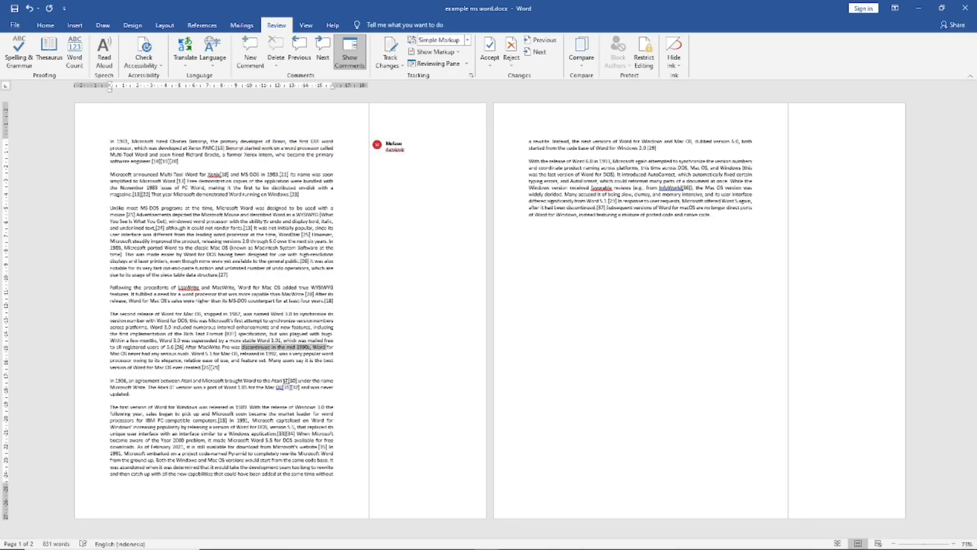
pyautogui.click(249, 51)
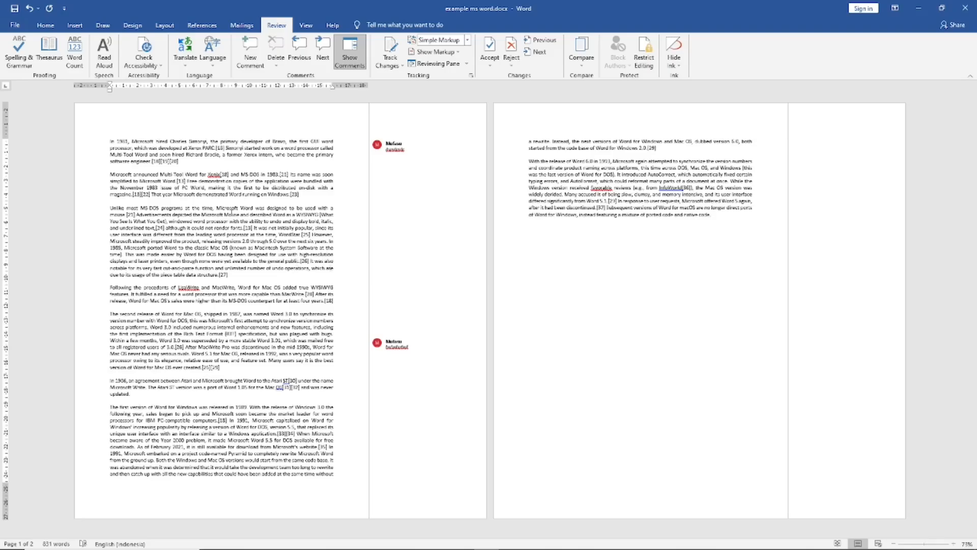
# Open the print preview and scroll to check both comments appear in the margin
pyautogui.click(15, 25)
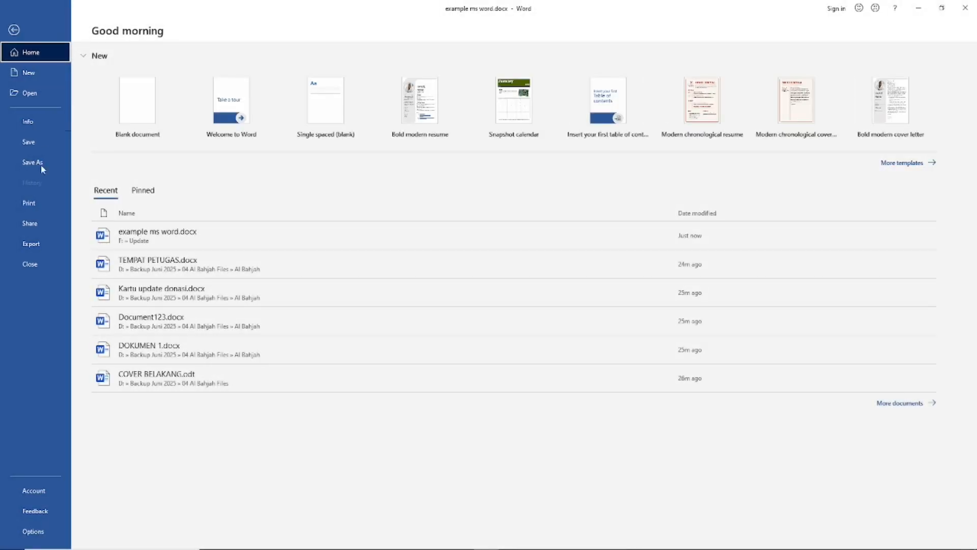
pyautogui.click(28, 203)
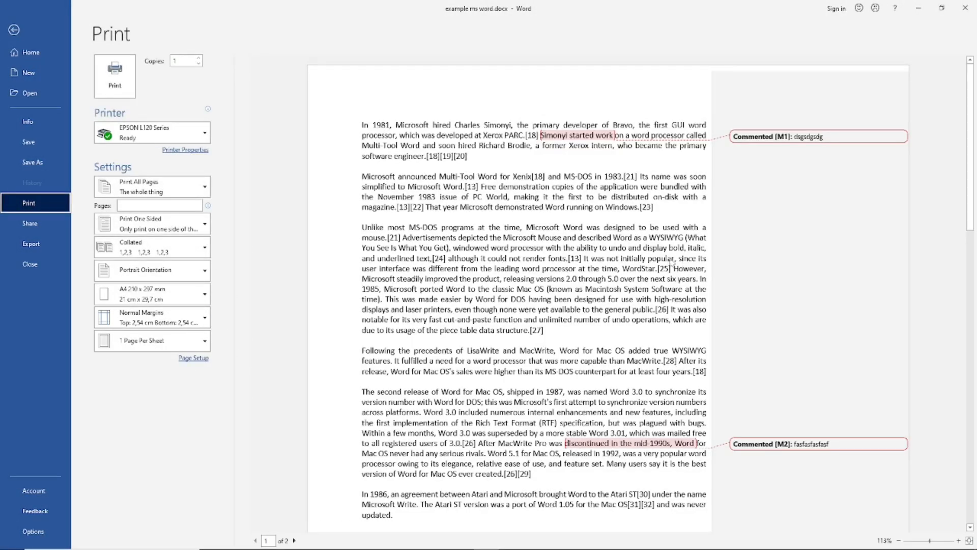
pyautogui.scroll(-3)
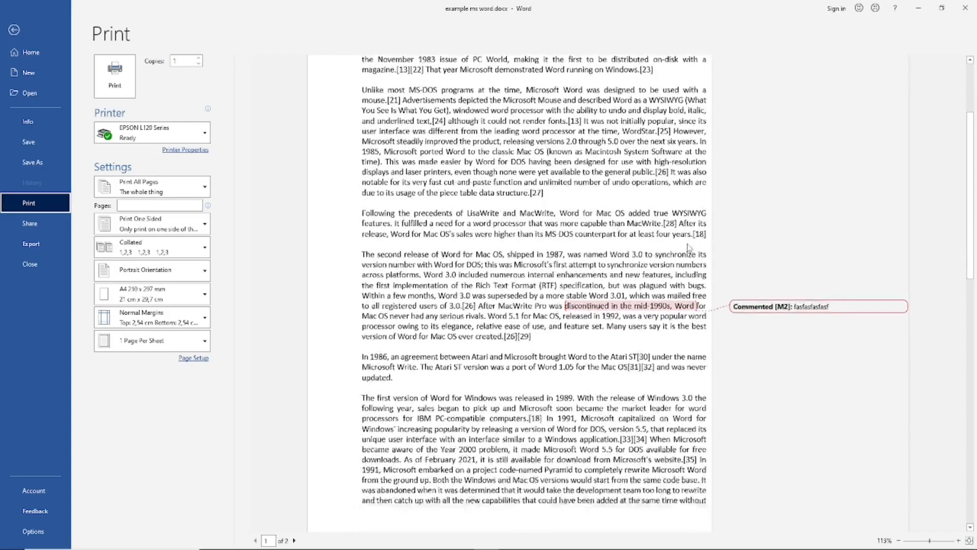
pyautogui.scroll(3)
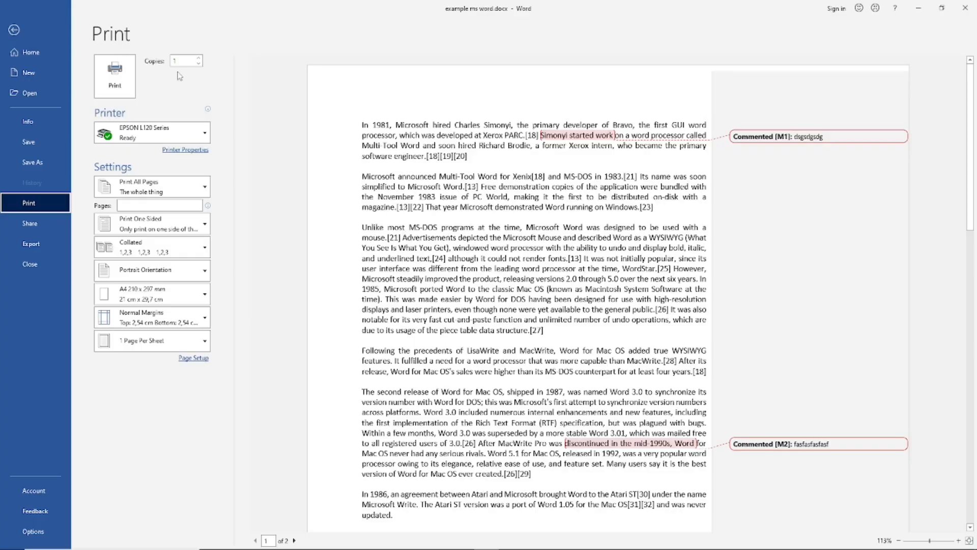
# Uncheck Comments under Show Markup, then reopen the print preview showing no comments
pyautogui.click(14, 29)
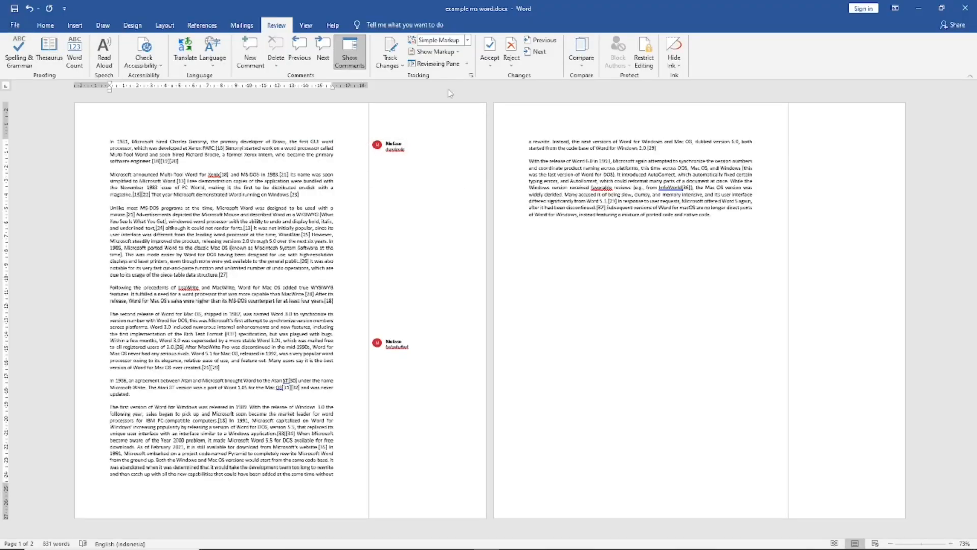
pyautogui.moveTo(435, 63)
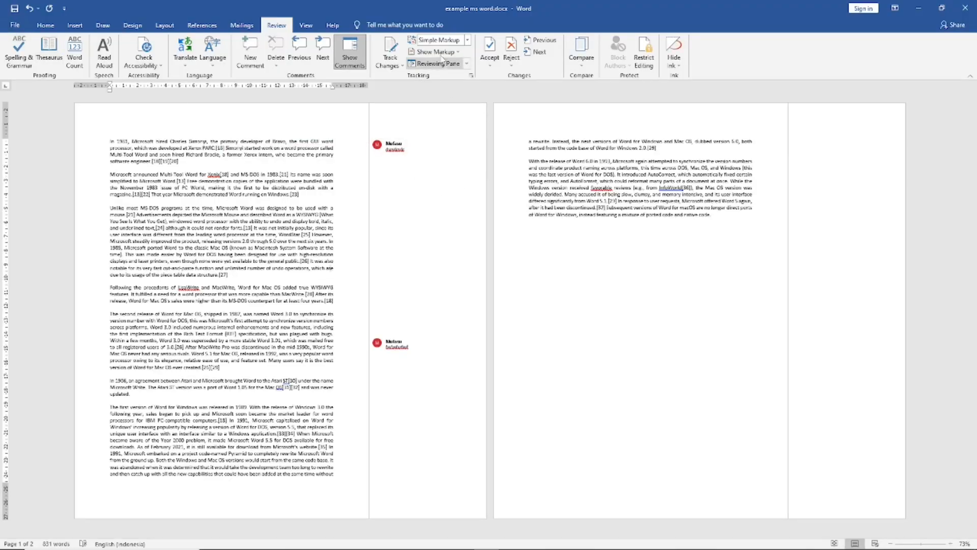
pyautogui.click(435, 40)
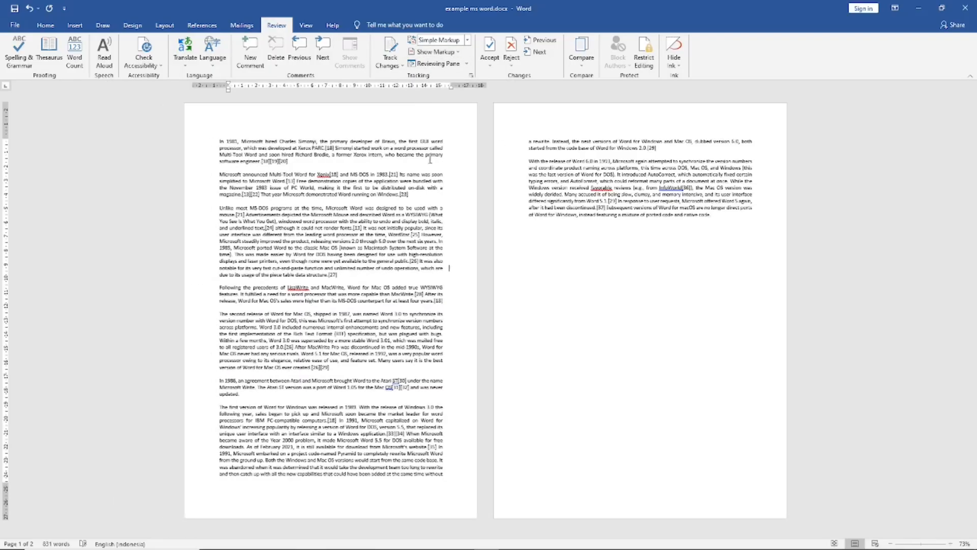
pyautogui.click(14, 25)
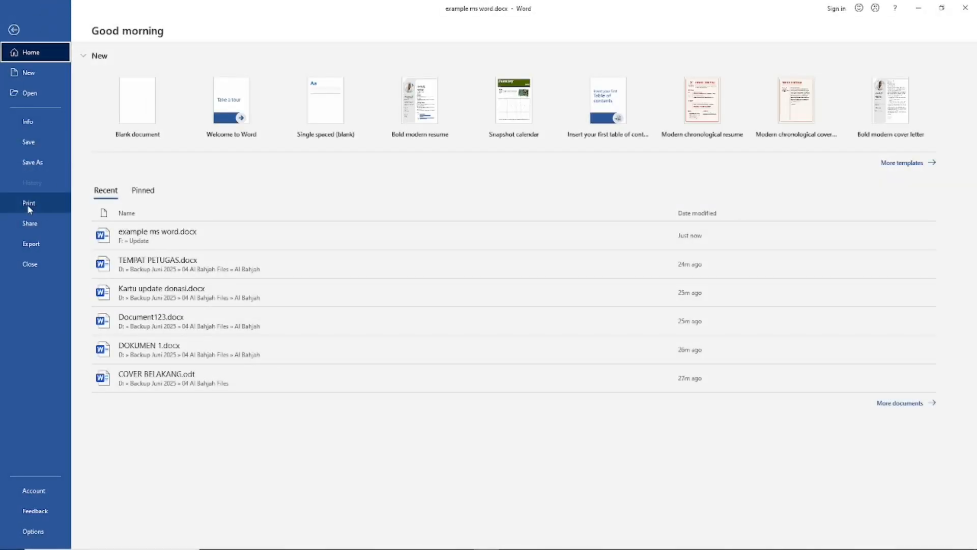
pyautogui.click(29, 202)
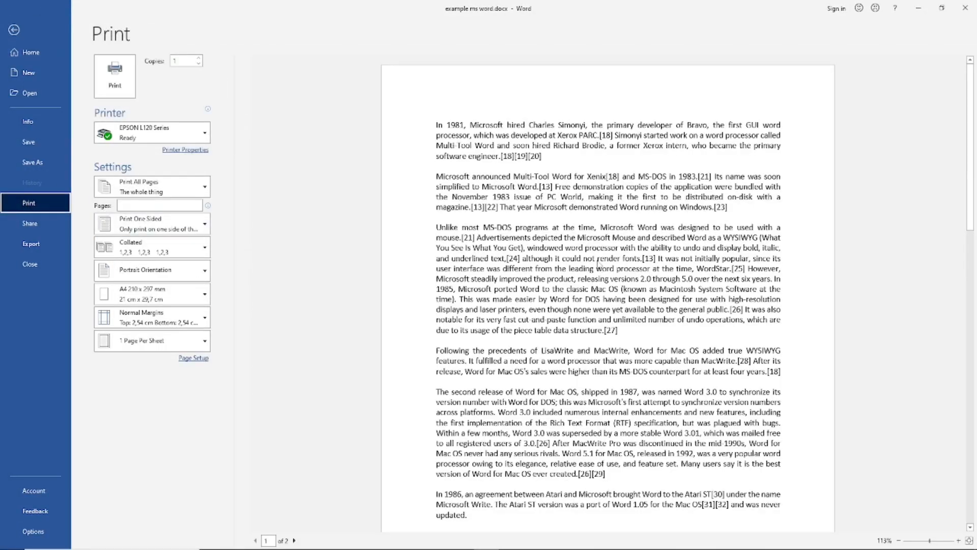